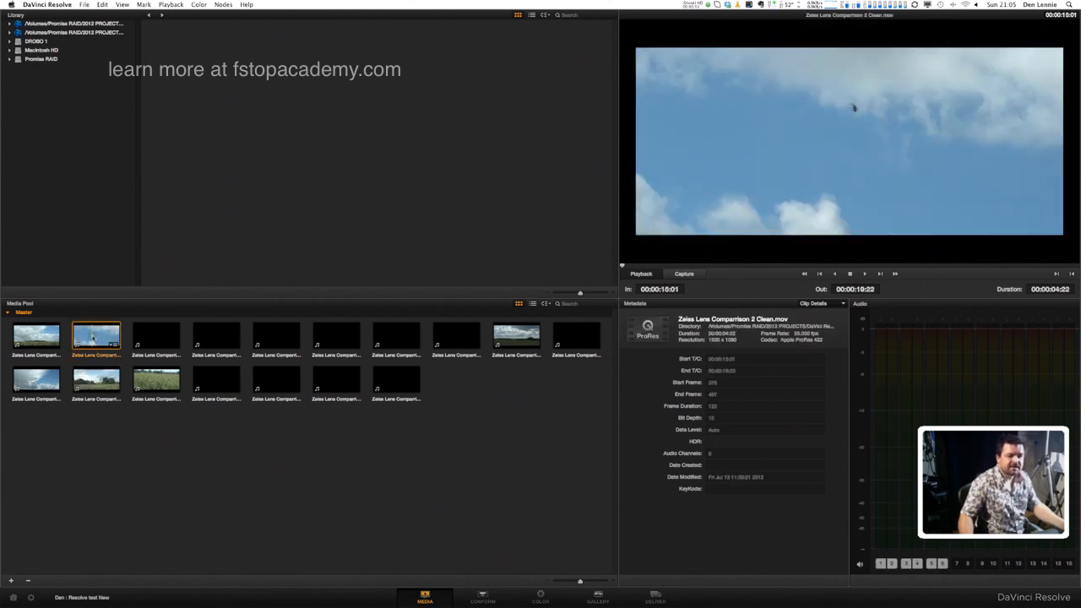
Preview the clouds-and-power-pole subclip (00:00:22:14 to 00:00:28:17) in the source viewer
click(215, 336)
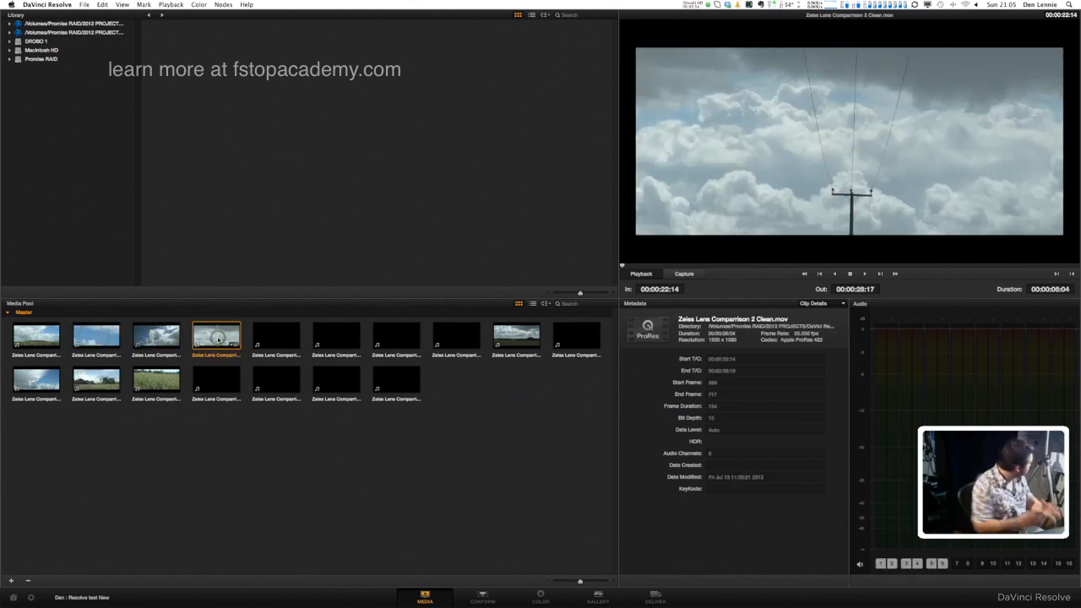